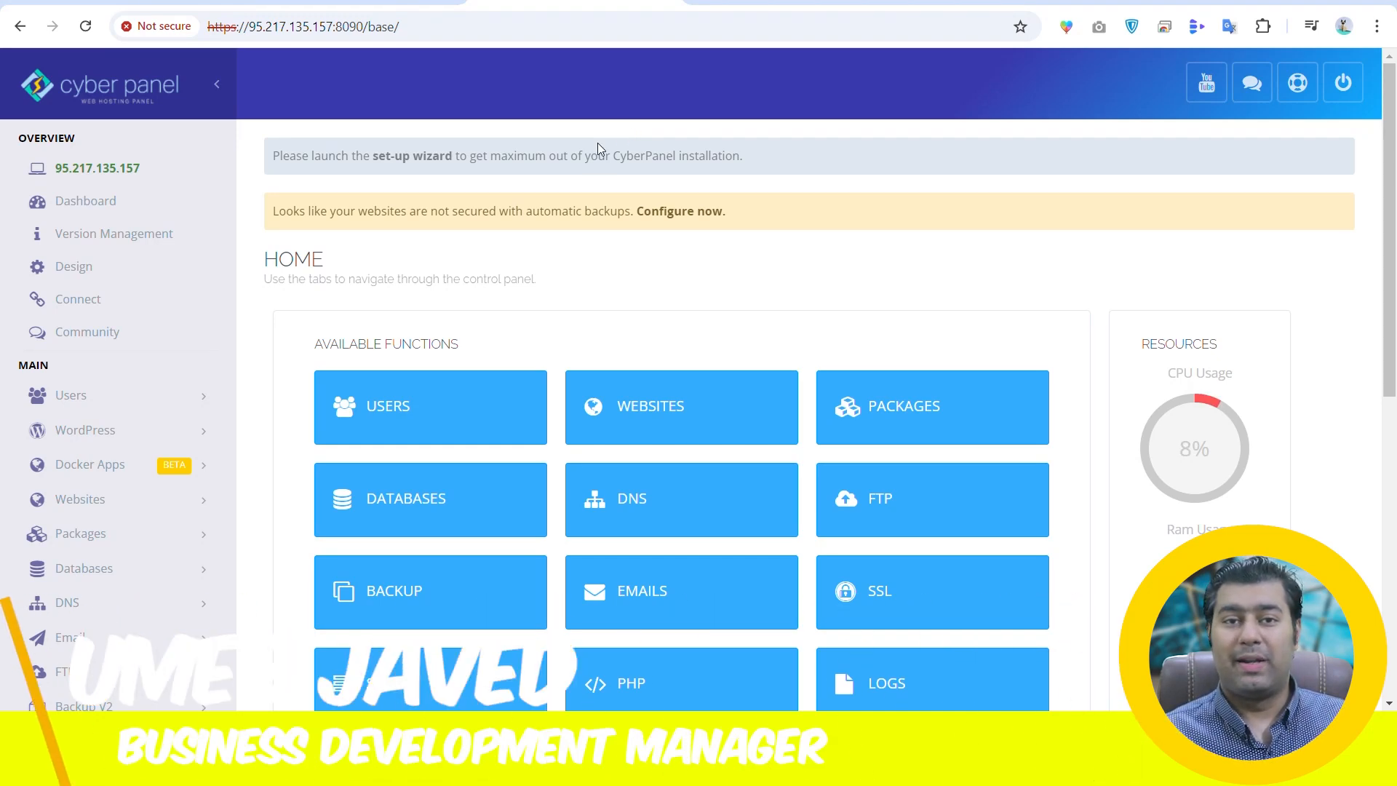
# Expand the sidebar's Security section to show Firewall, Secure SSH, ModSecurity, CSF and Imunify
pyautogui.scroll(-3)
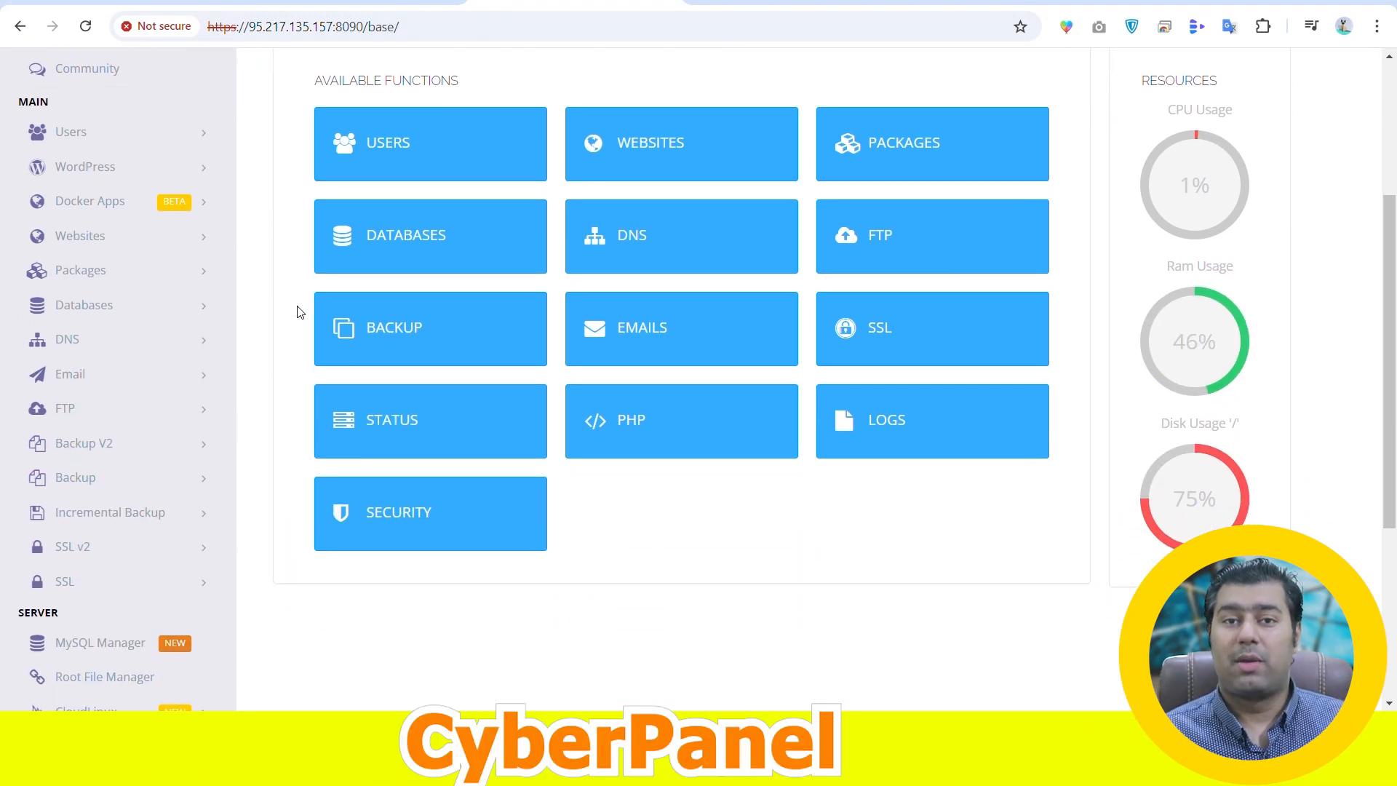
pyautogui.scroll(-3)
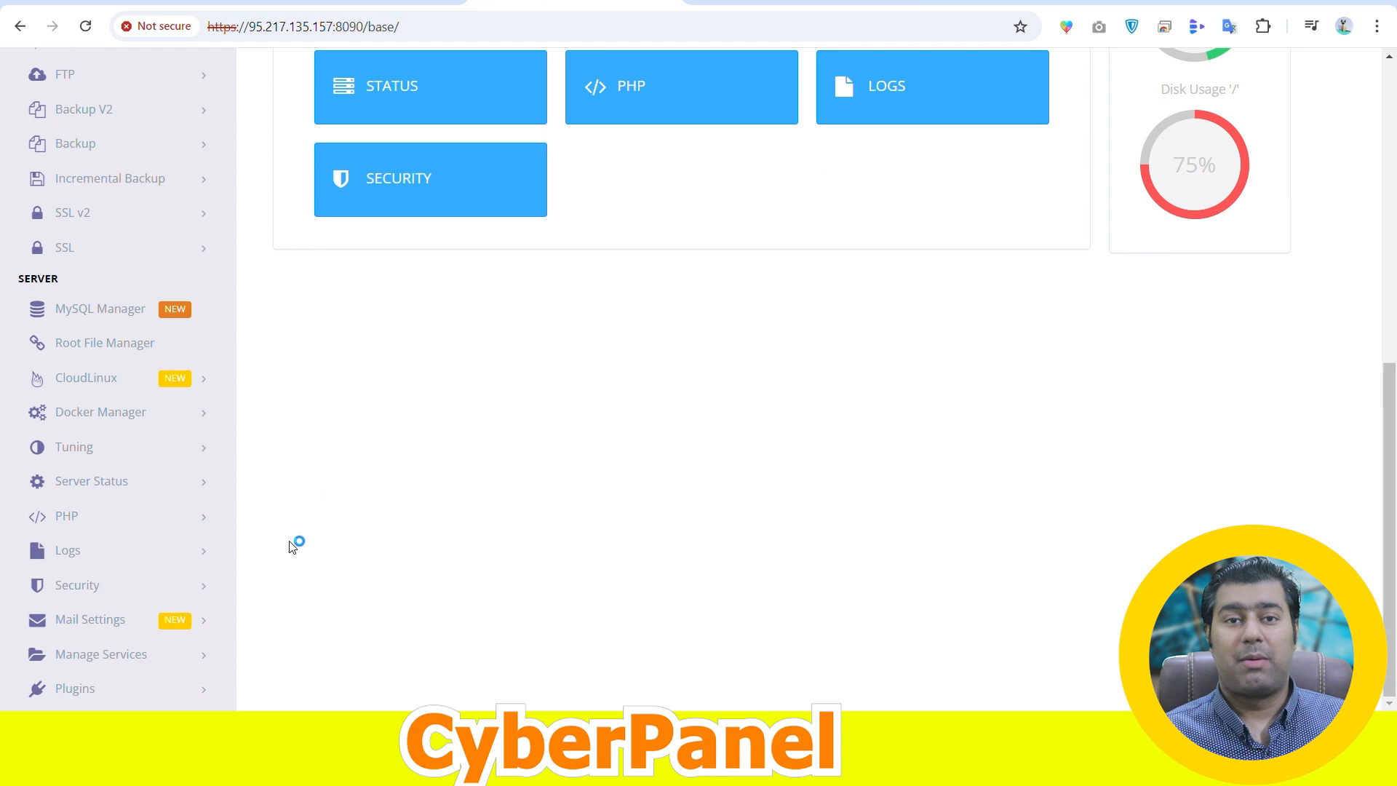
pyautogui.click(76, 585)
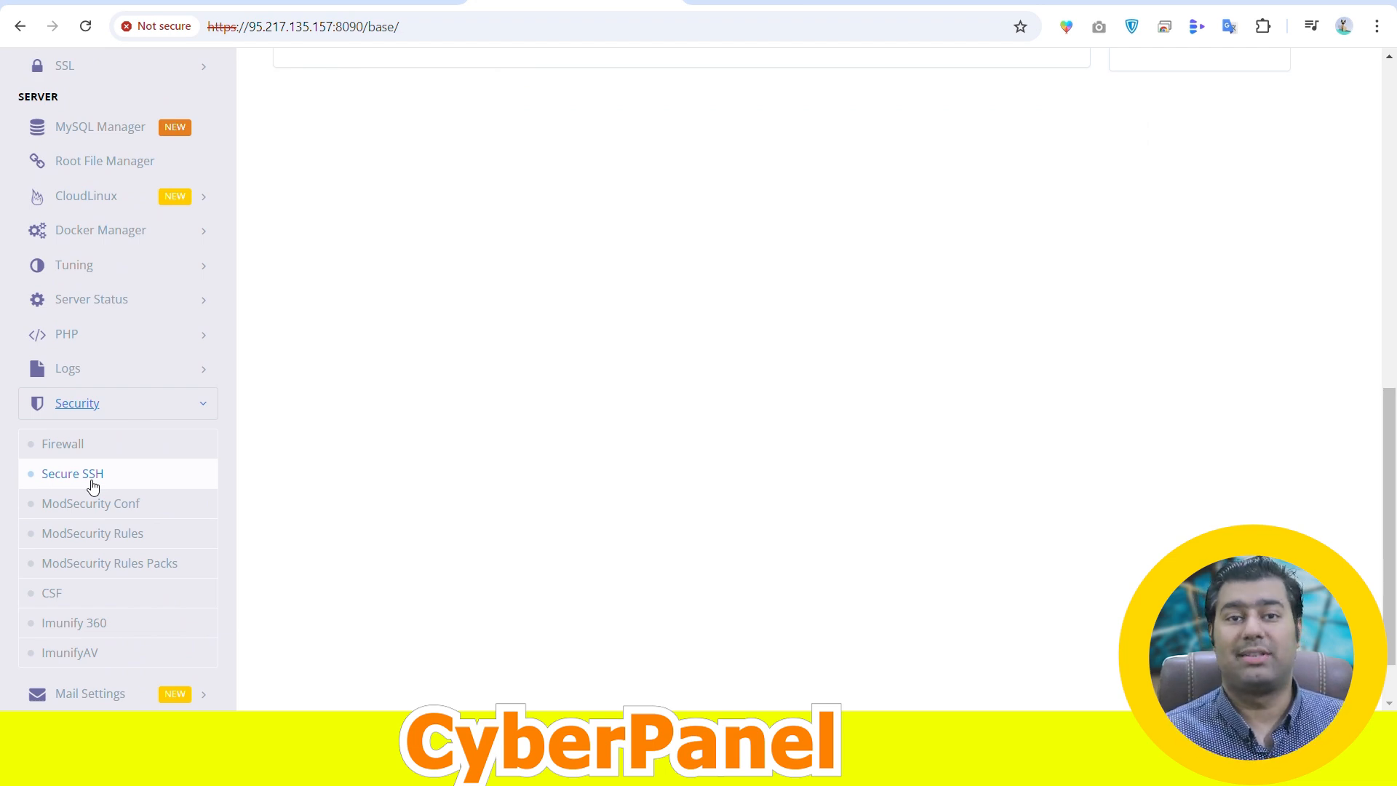
# Open Secure SSH and review the basic settings: port 22, root login enabled
pyautogui.click(72, 473)
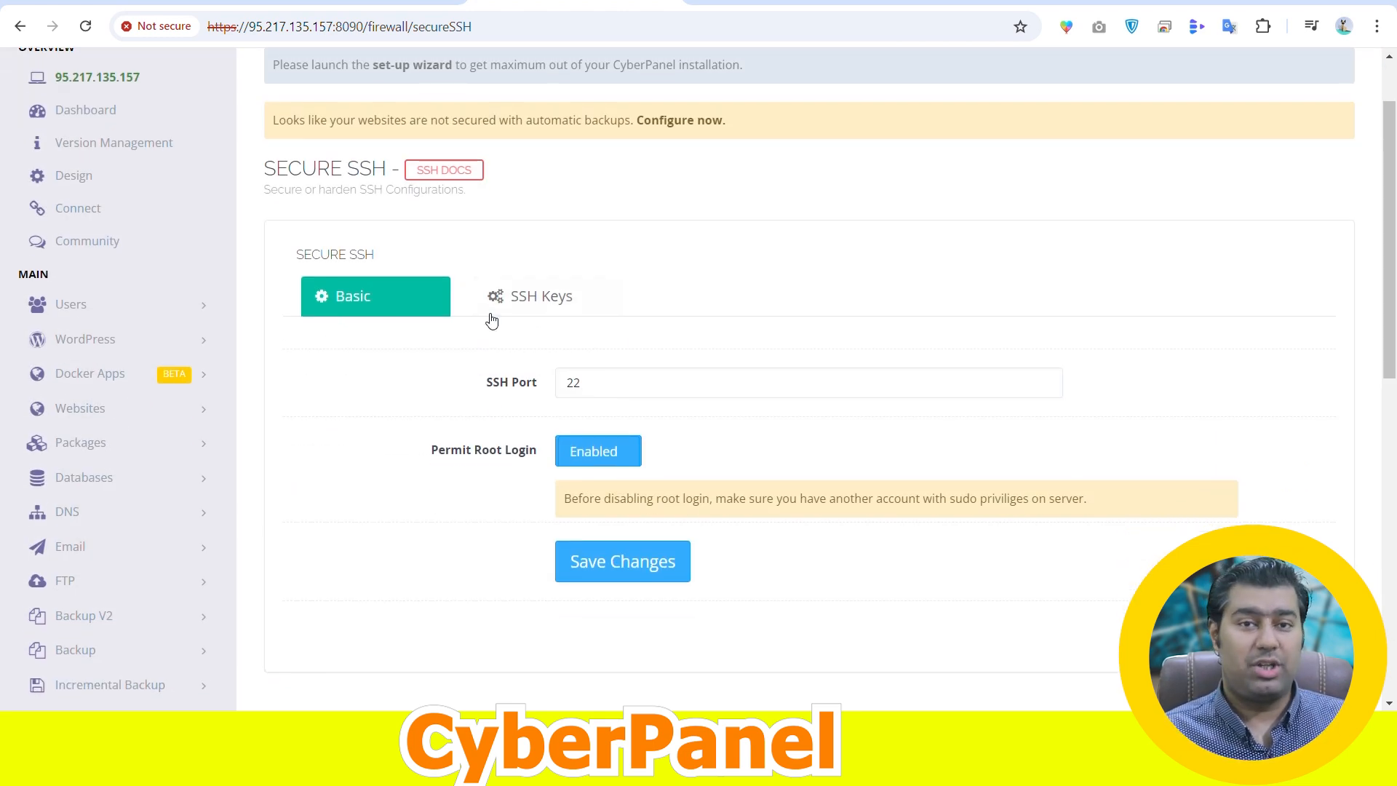
pyautogui.scroll(-3)
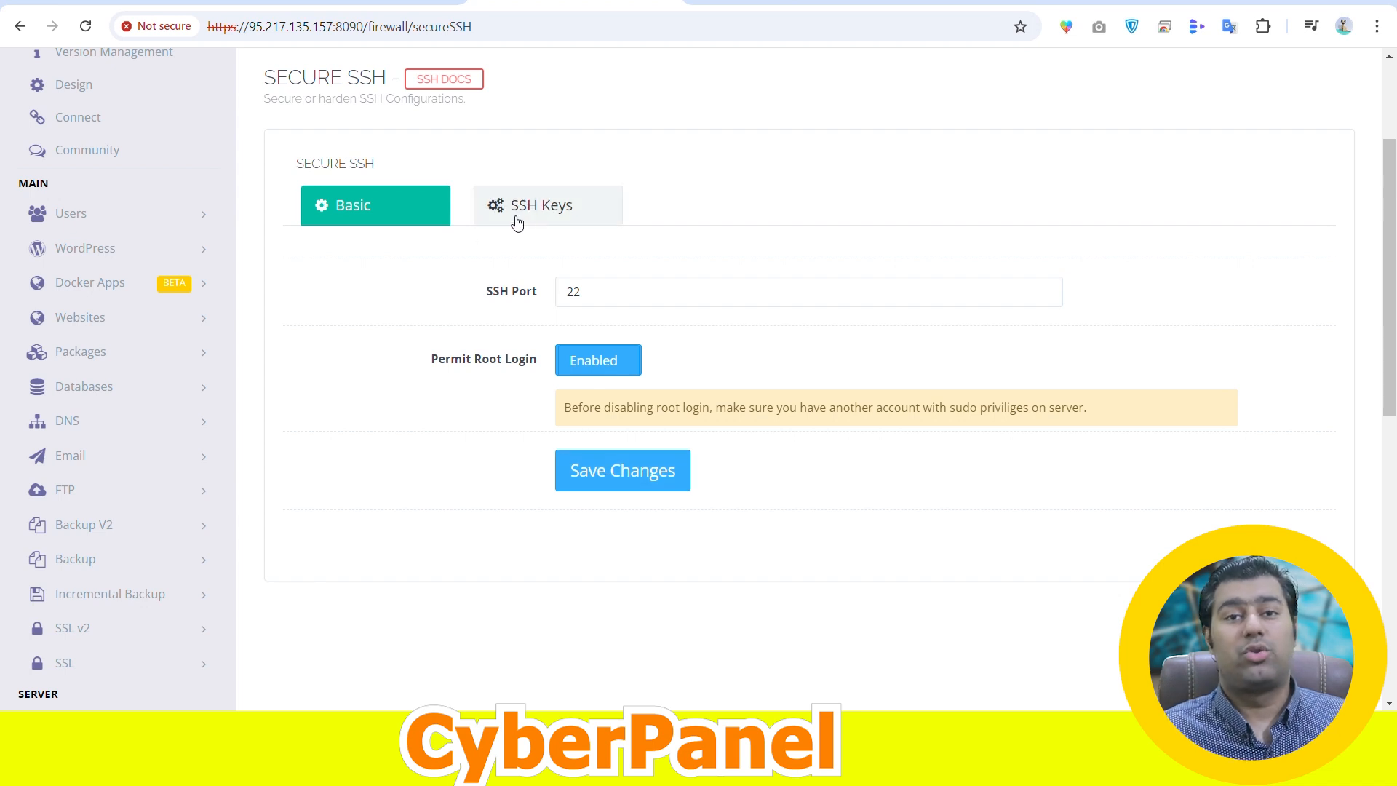
# Show the seven existing SSH keys and reveal the empty public key entry box
pyautogui.click(541, 205)
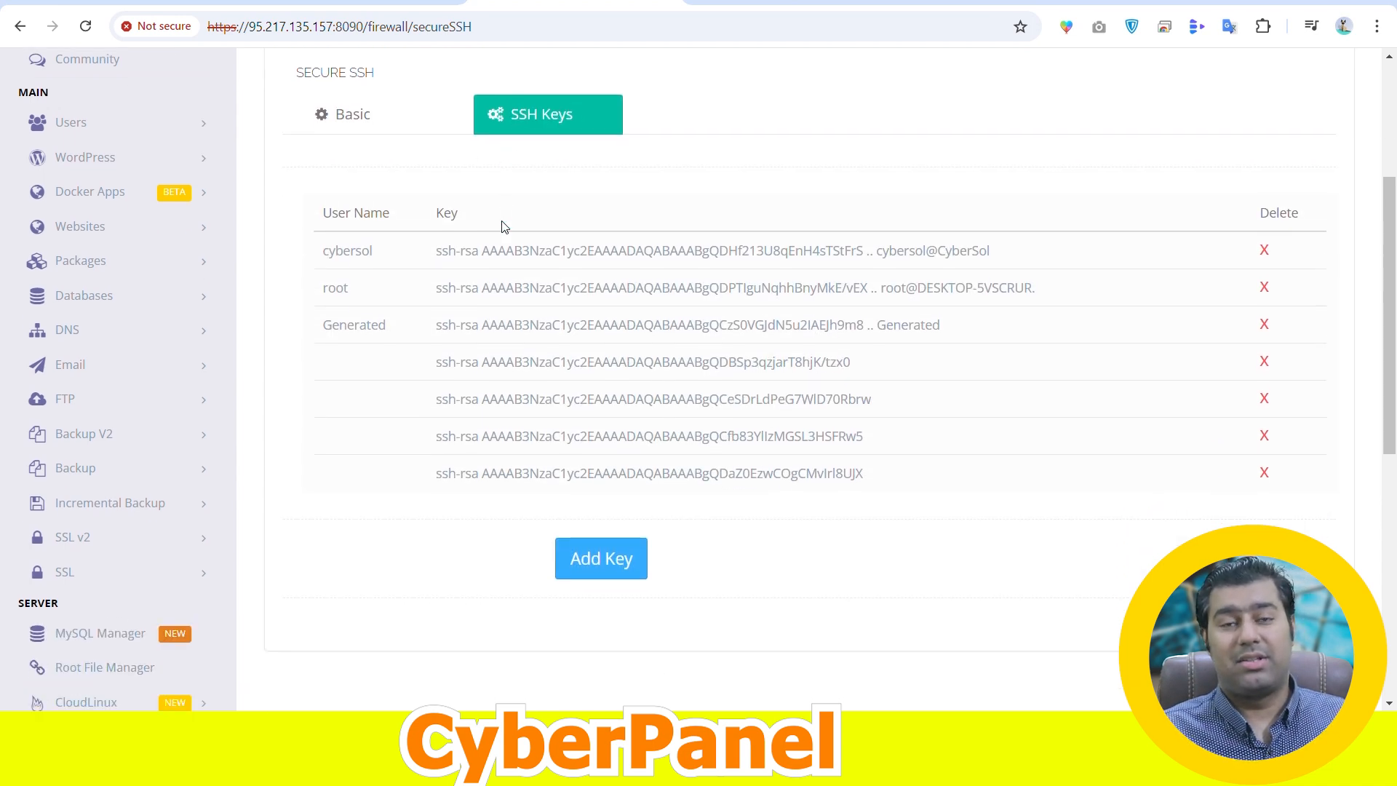
pyautogui.click(601, 558)
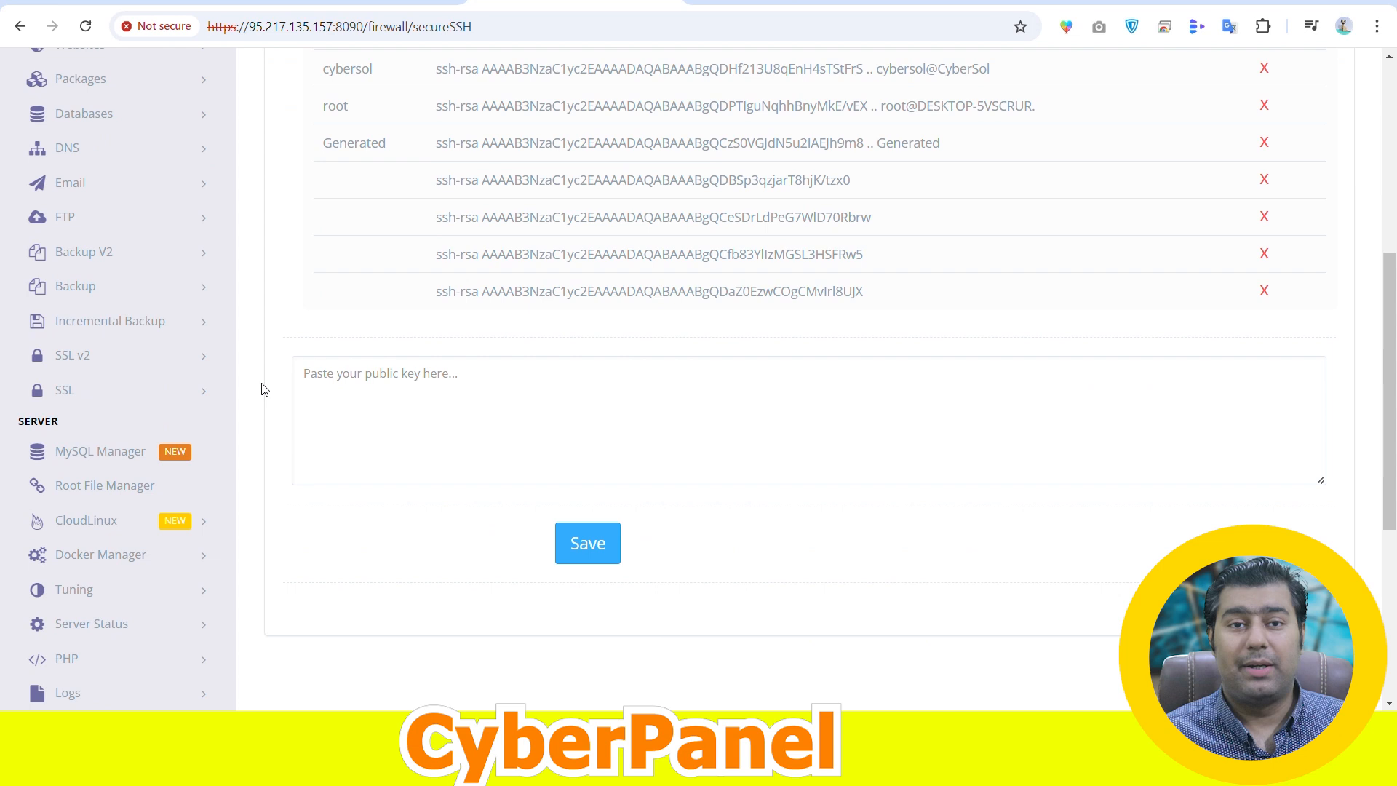
pyautogui.moveTo(587, 544)
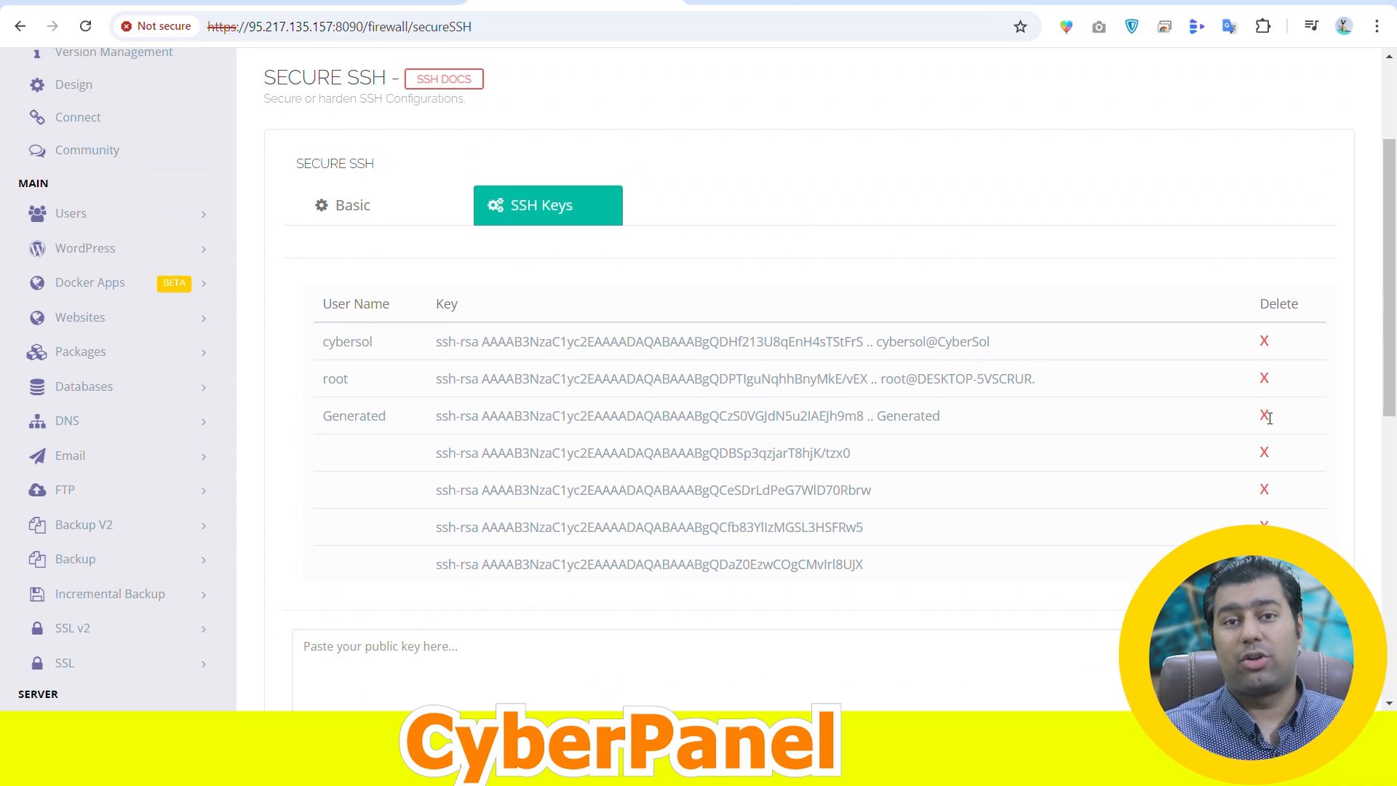
pyautogui.moveTo(1287, 341)
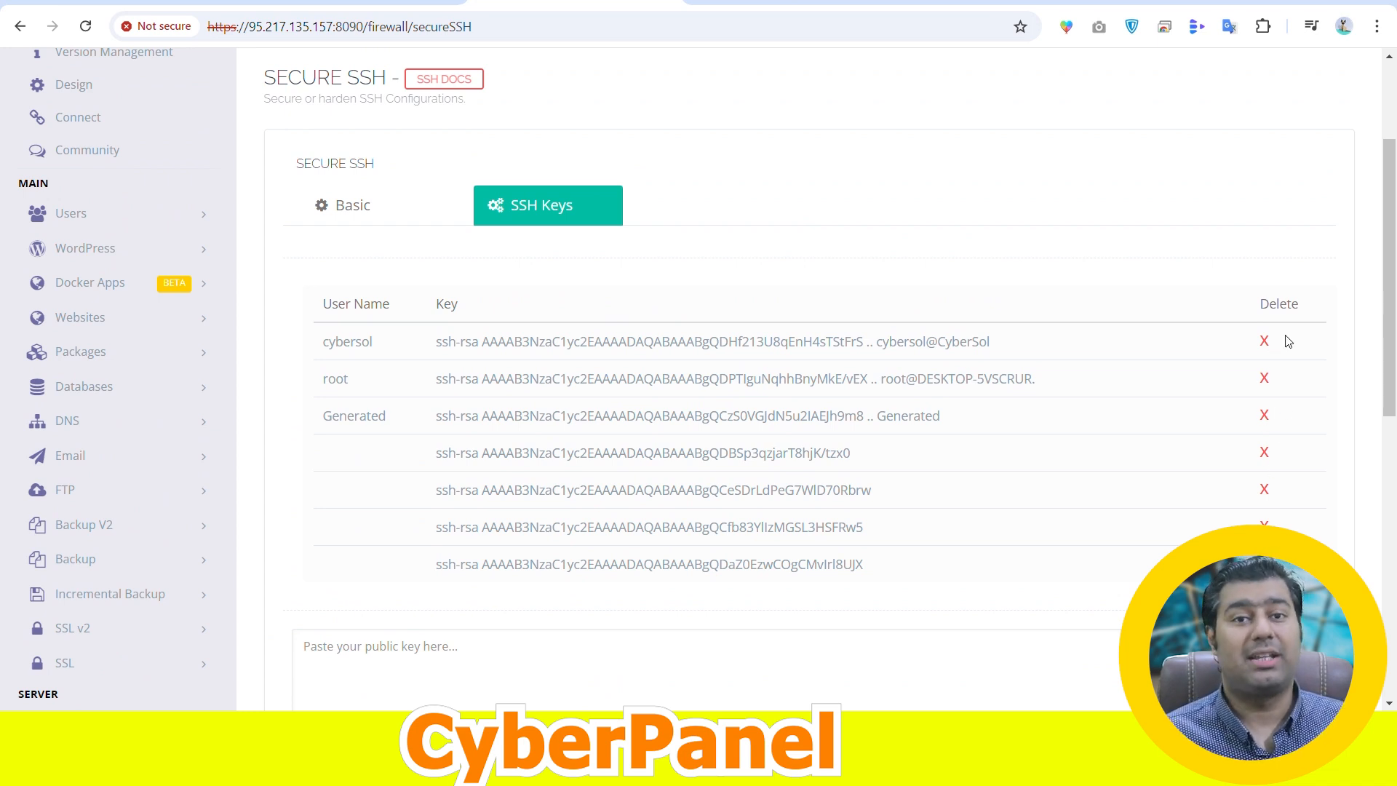
pyautogui.moveTo(1281, 521)
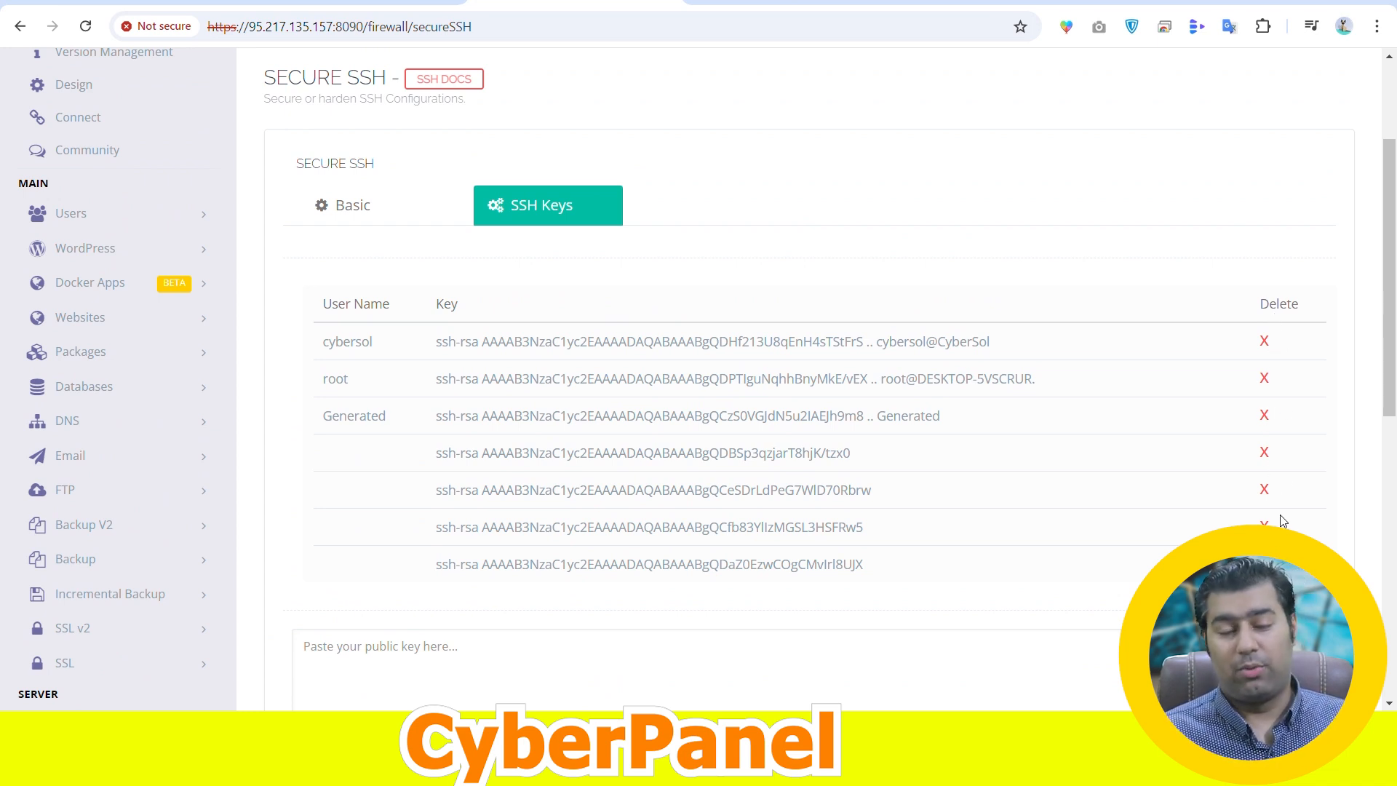